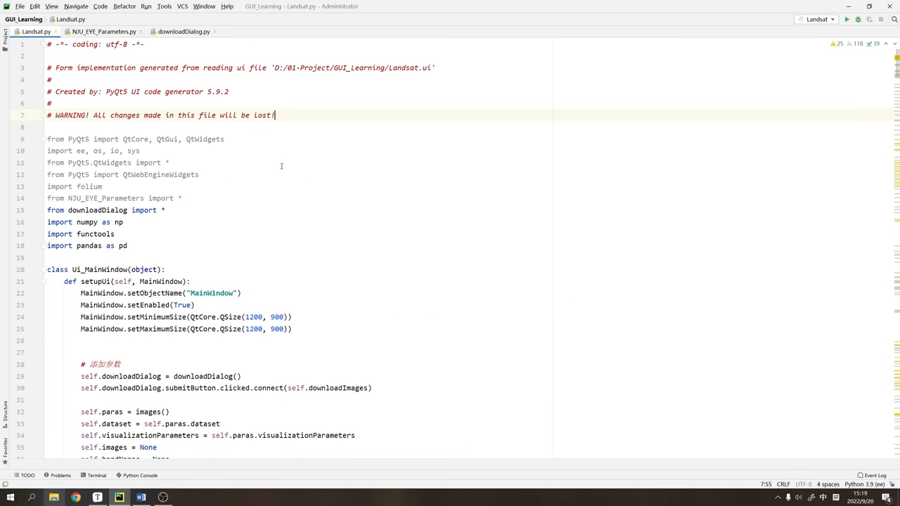
mouse_move(296, 186)
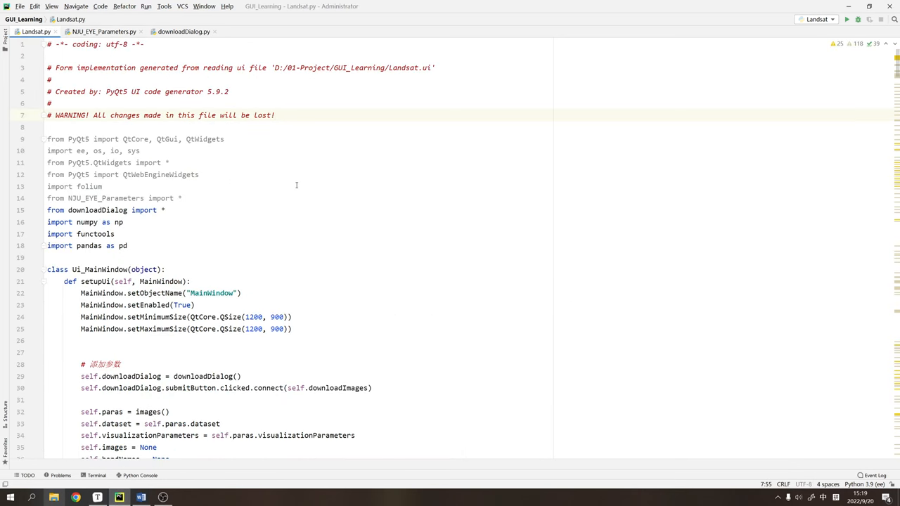
mouse_move(294, 186)
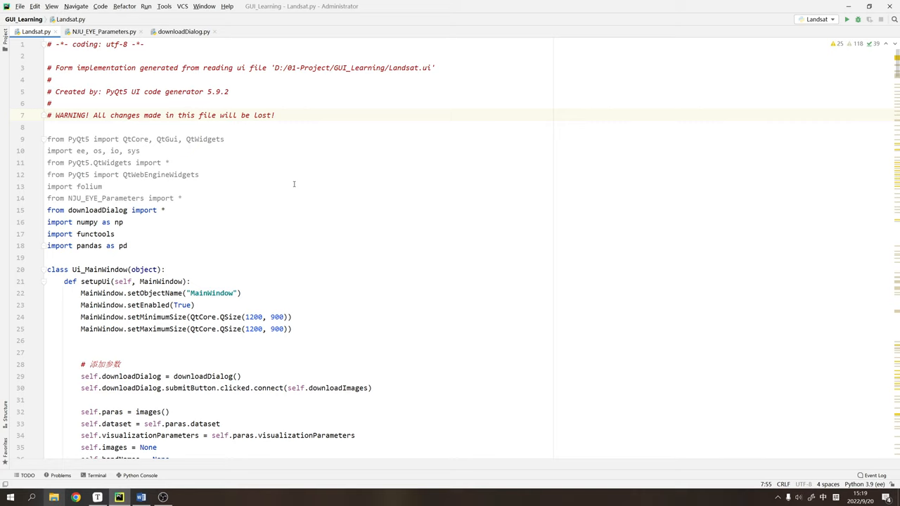
mouse_move(236, 141)
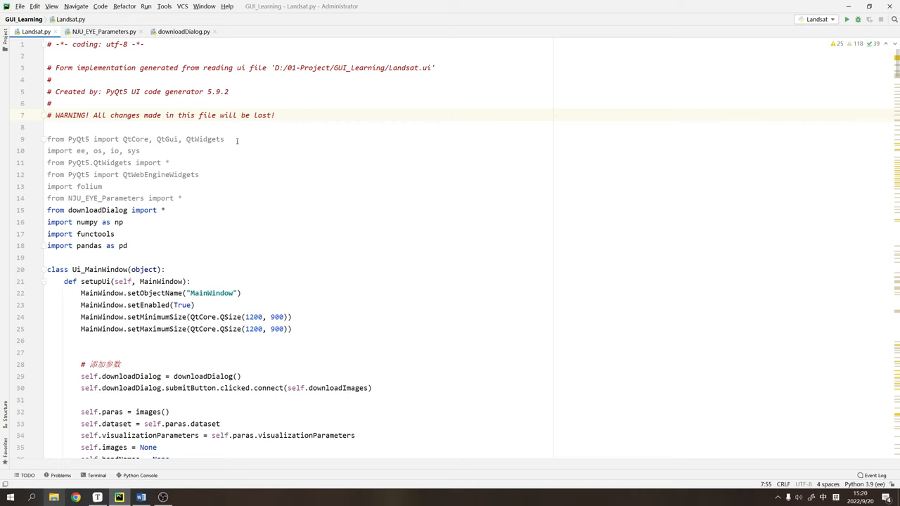
mouse_move(238, 169)
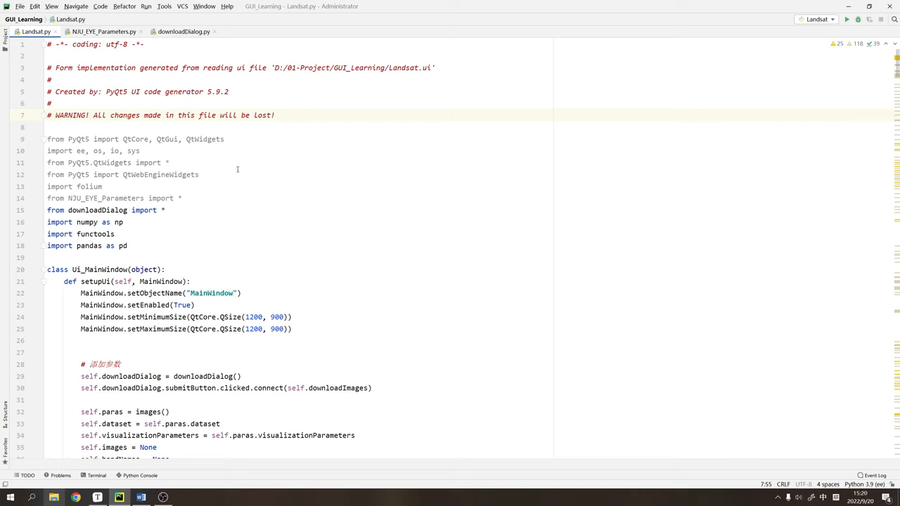
mouse_move(238, 167)
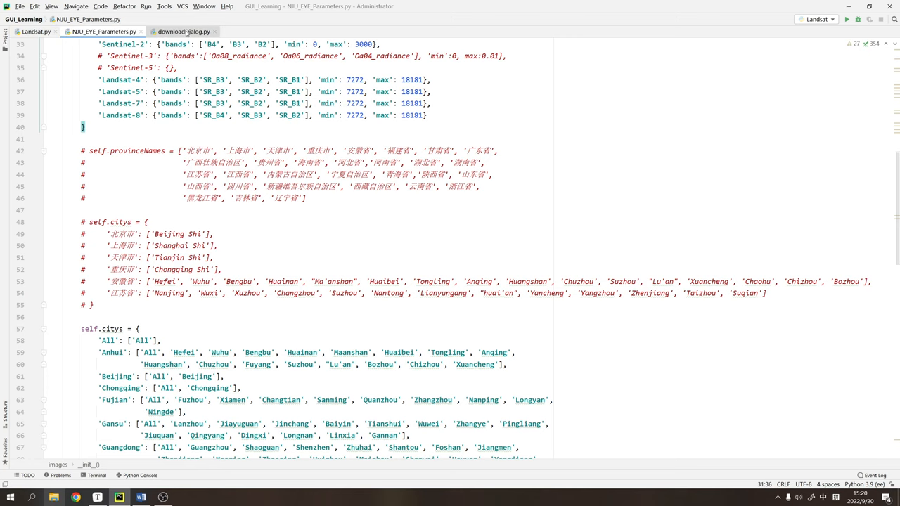
Look over downloadDialog.py, then return to Landsat.py with its imports and main window setup
left_click(189, 31)
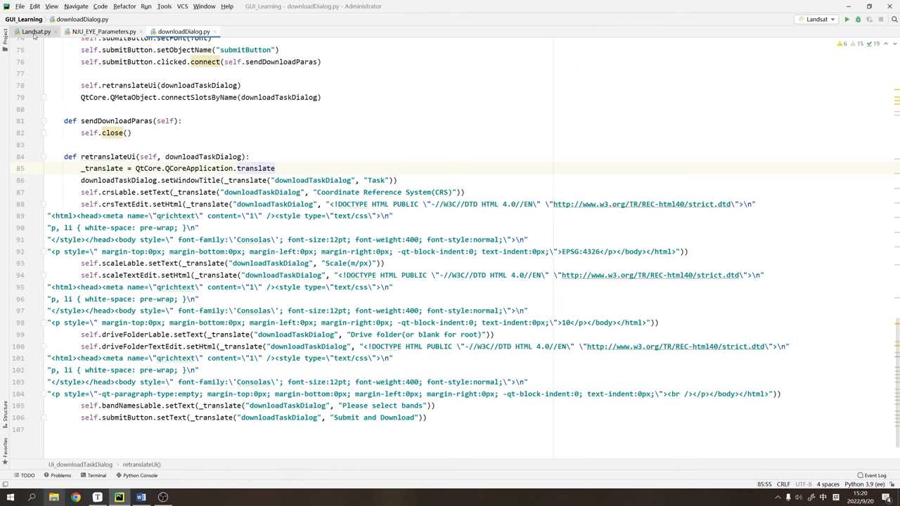
left_click(36, 31)
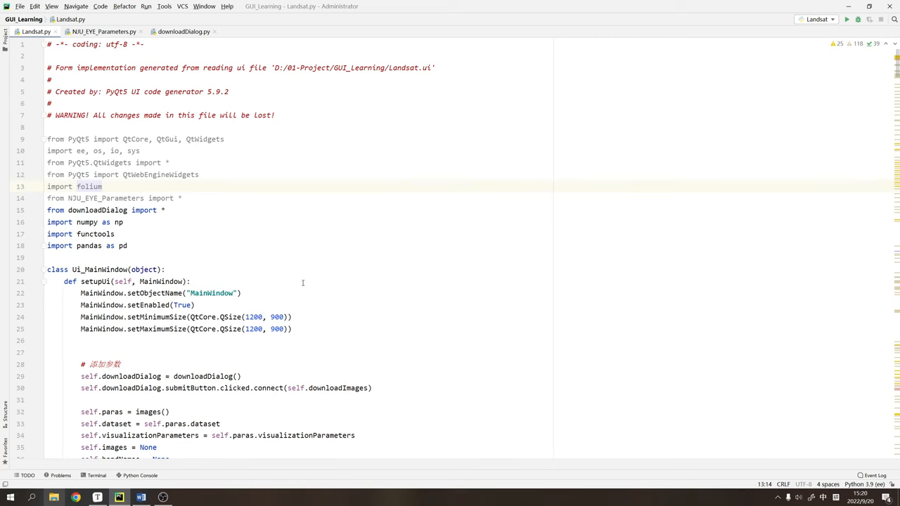
left_click(851, 20)
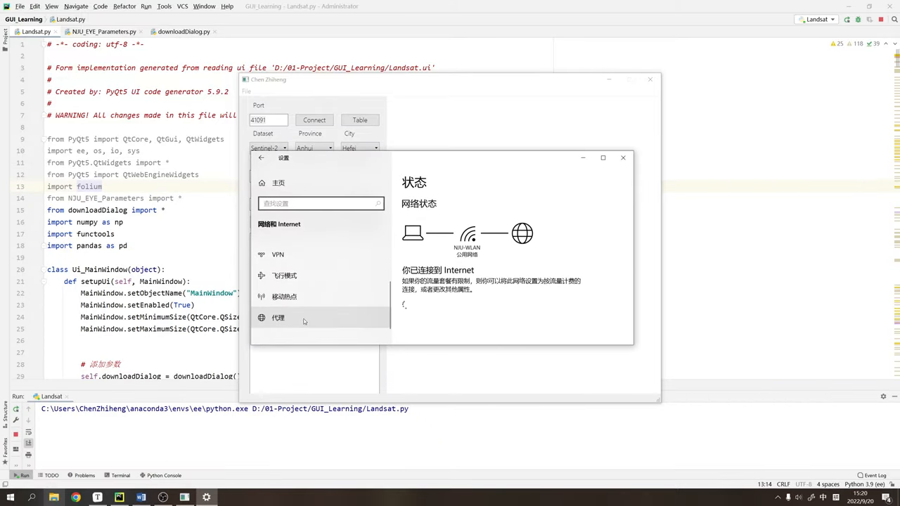
Check the manual proxy port 41091 on the Proxy page, then close Settings
left_click(278, 317)
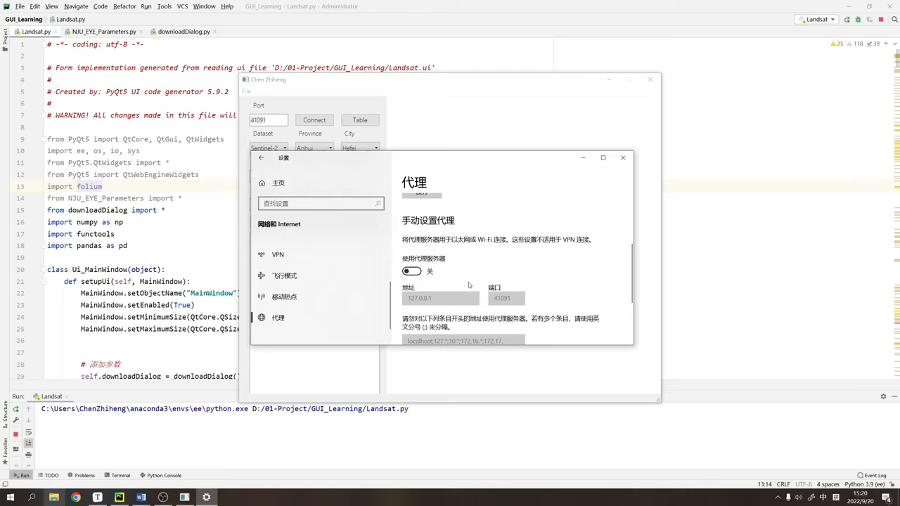
mouse_move(591, 190)
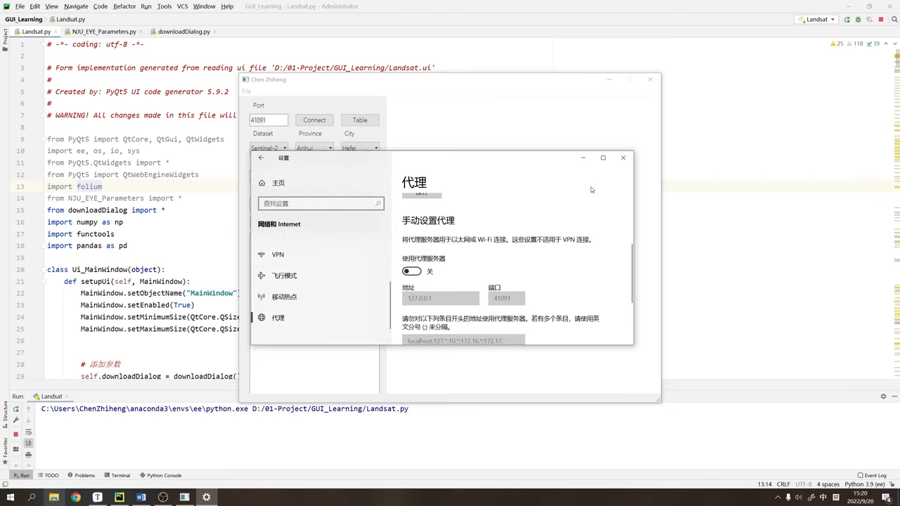
left_click(621, 158)
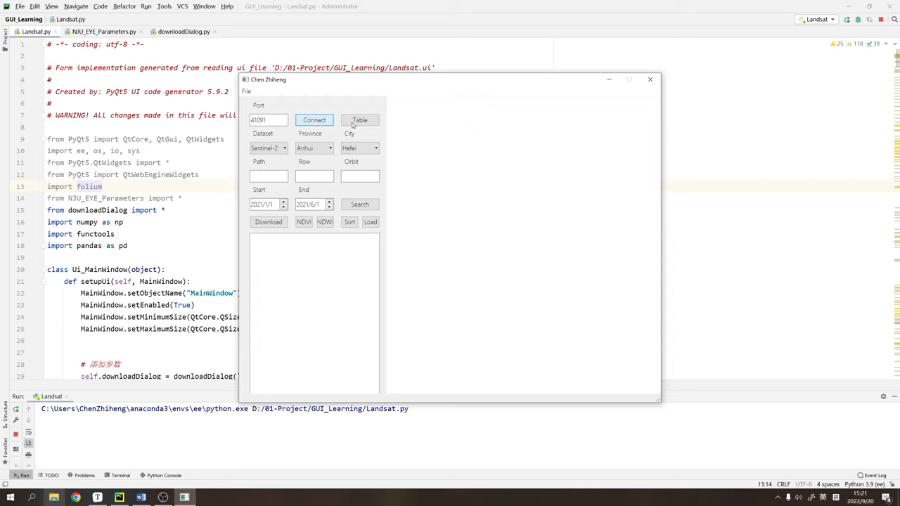
mouse_move(341, 124)
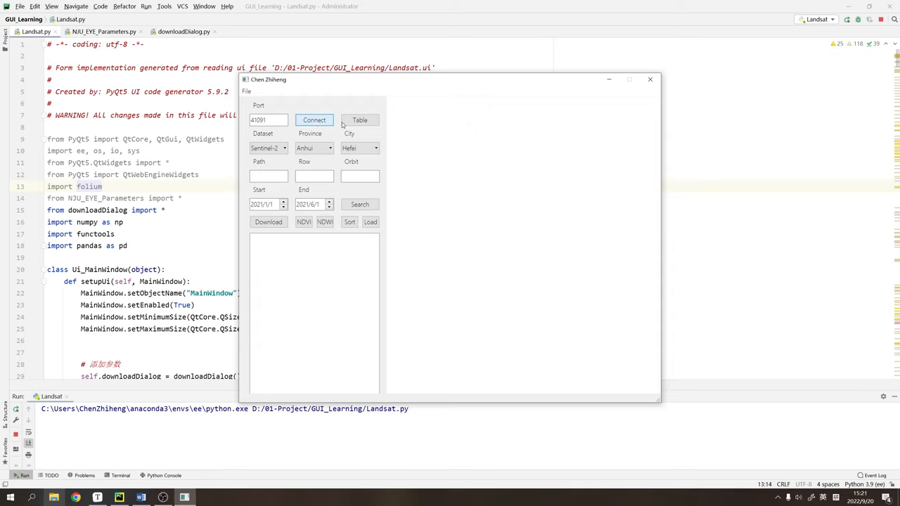
Connect through port 41091 until the status reads Successful and the base map loads
left_click(313, 120)
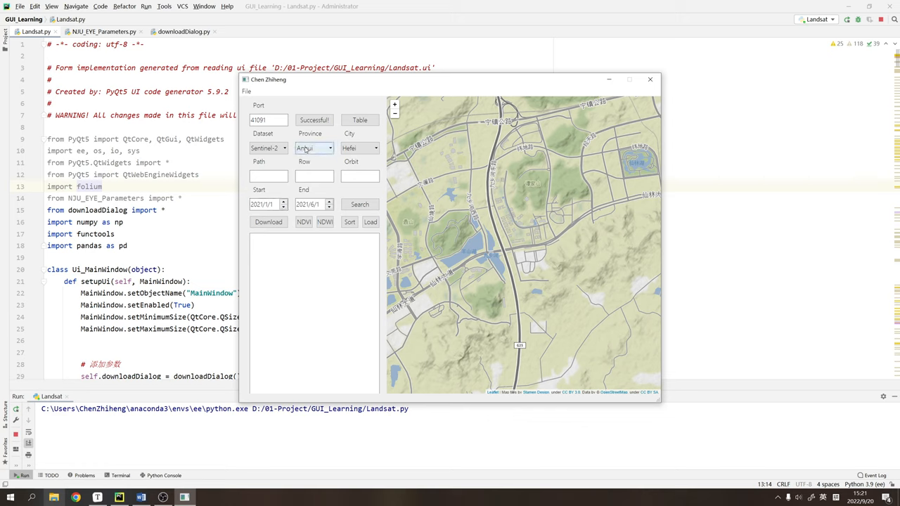
Expand the province list to pick Fujian for the Fuzhou search
left_click(326, 148)
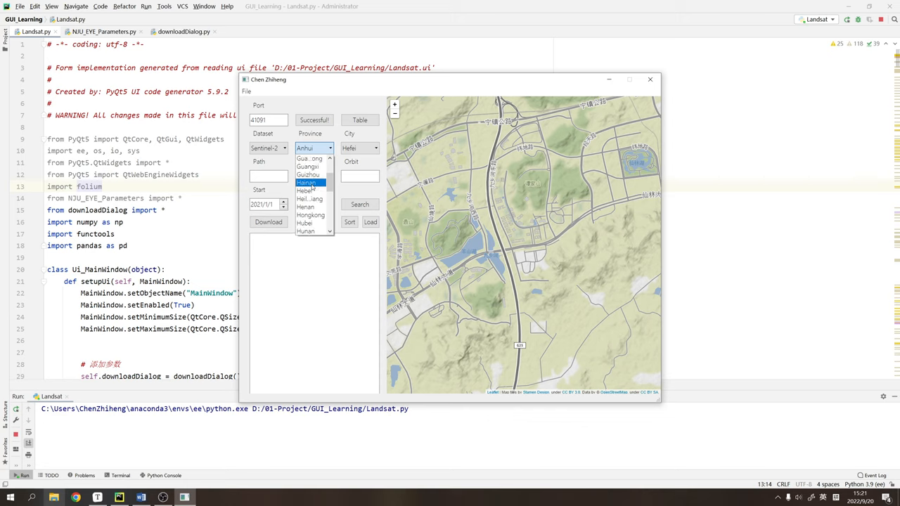
mouse_move(315, 183)
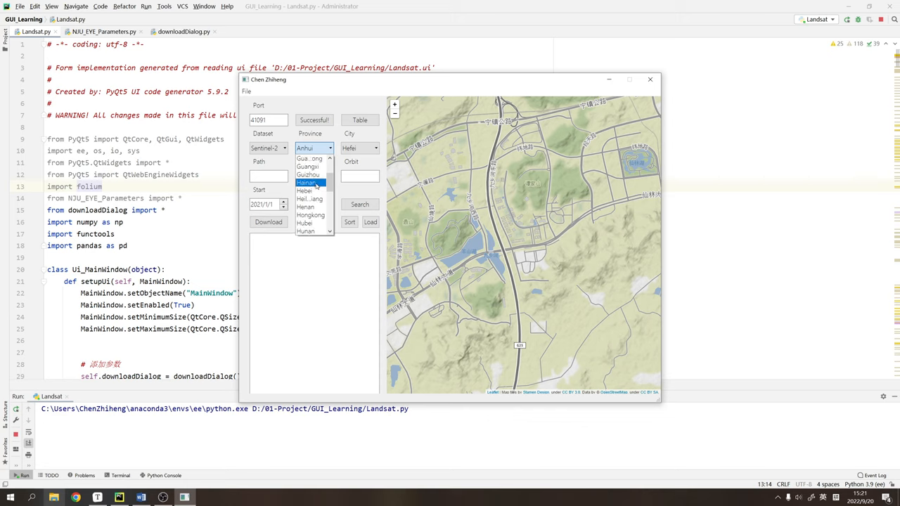
mouse_move(303, 191)
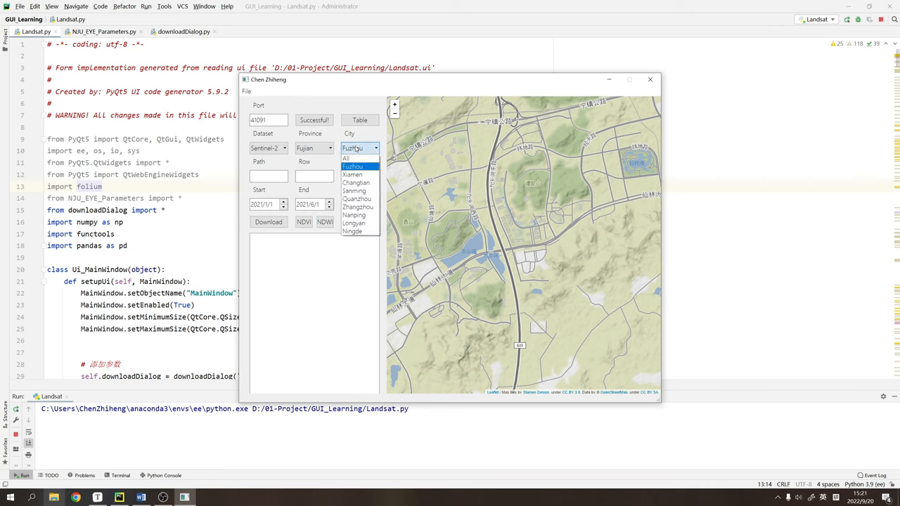
mouse_move(356, 191)
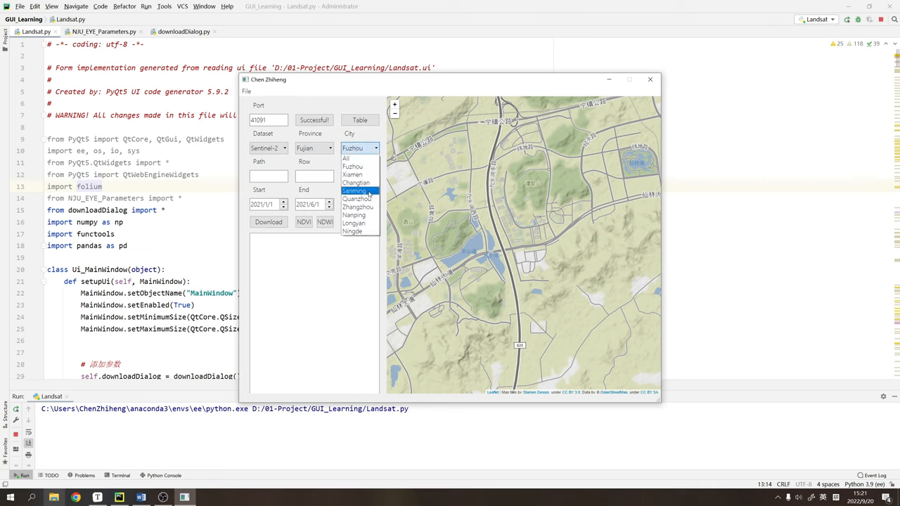
mouse_move(357, 206)
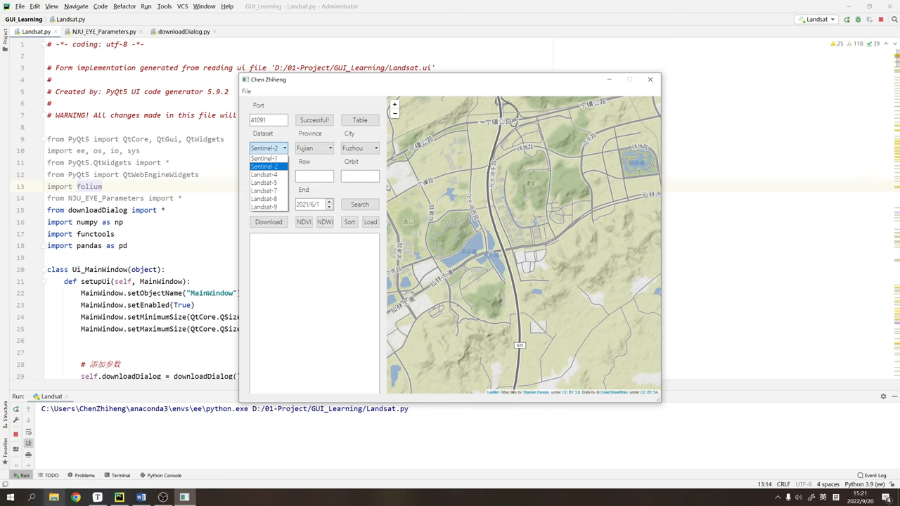
Change the dataset from Sentinel-2 to Landsat-8, keeping Fujian and Fuzhou selected
left_click(267, 166)
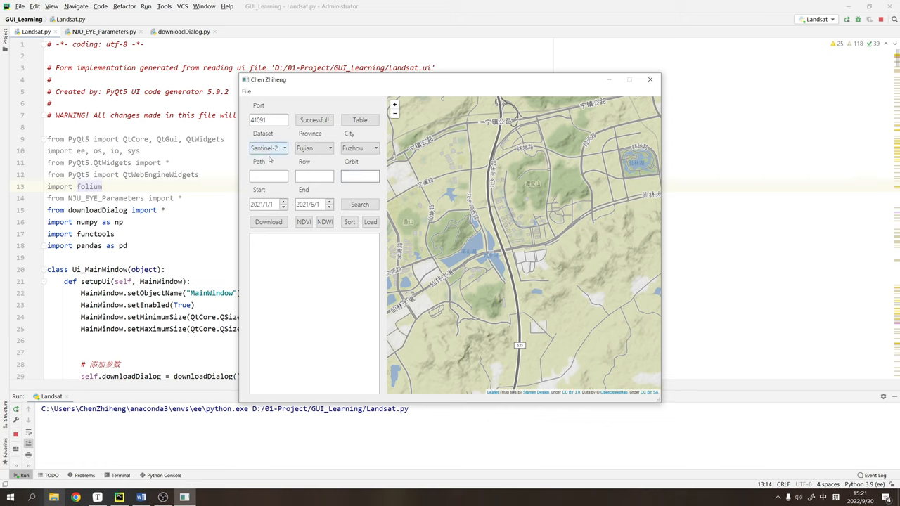
left_click(287, 148)
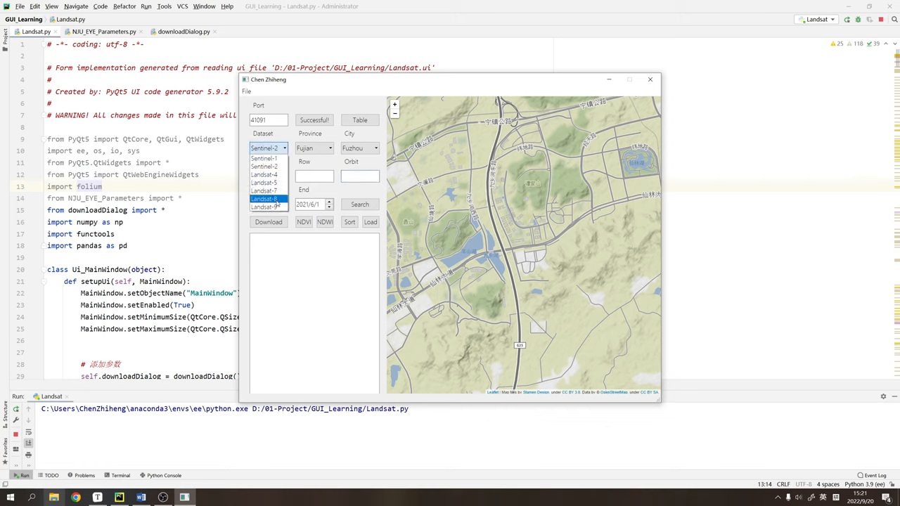
left_click(264, 205)
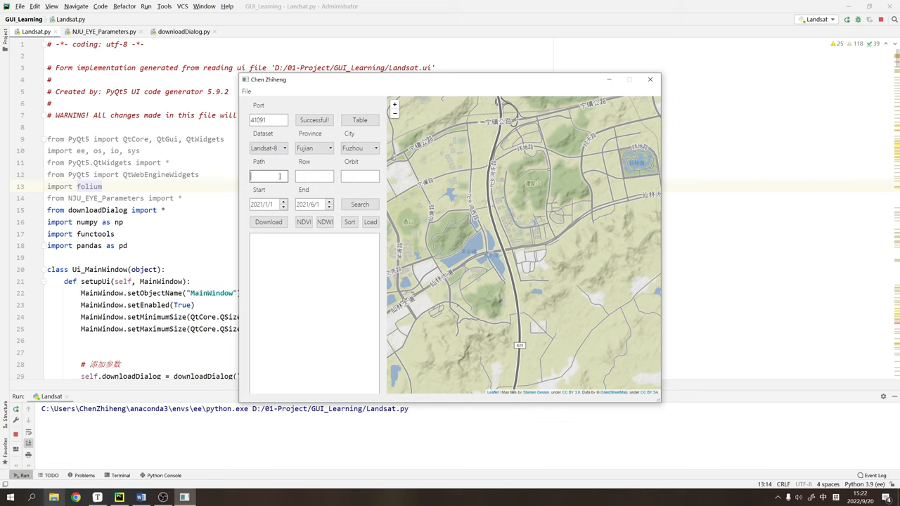
mouse_move(315, 177)
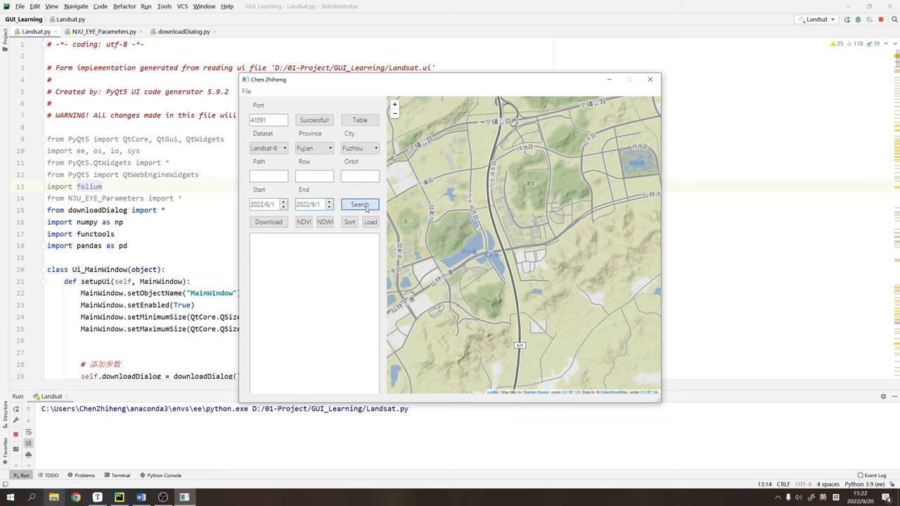
Run the search for Landsat-8 scenes over Fuzhou from 2022/6/1 to 2022/9/1
left_click(360, 205)
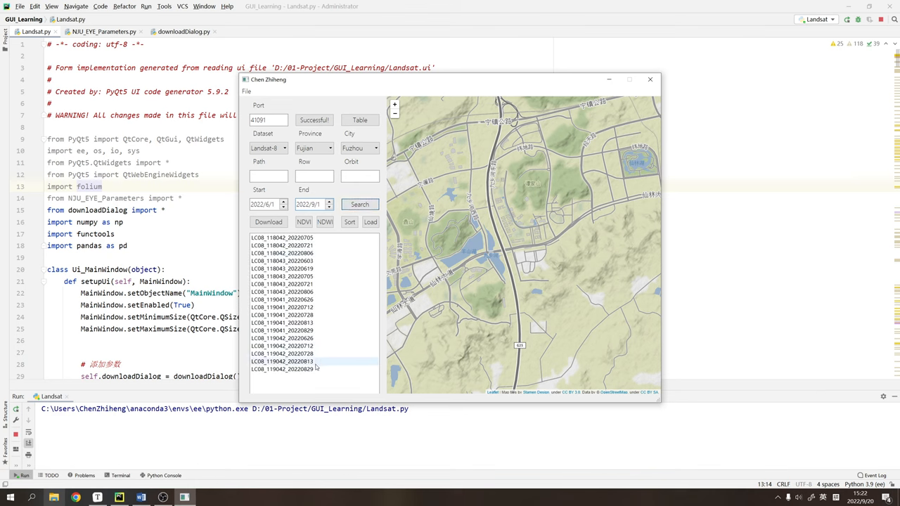
Select the first result, extend to several scenes, and load them onto the map
left_click(295, 236)
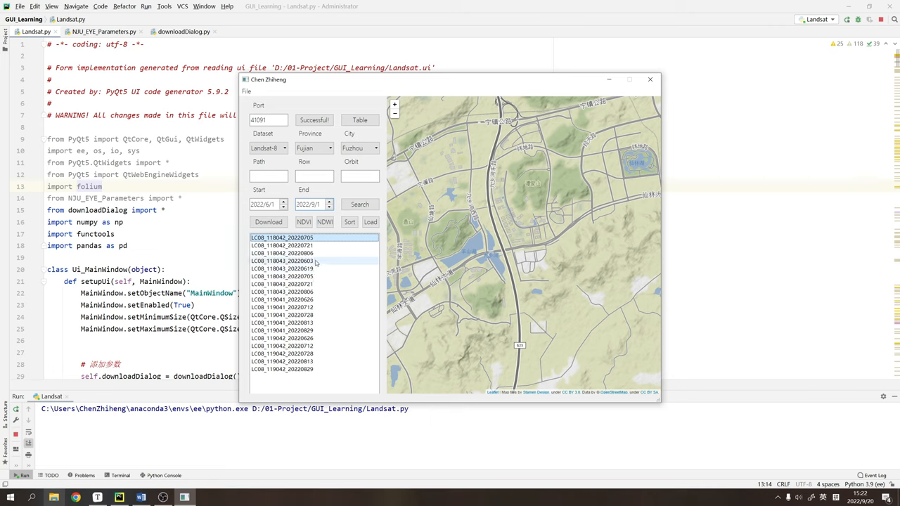
left_click(295, 260)
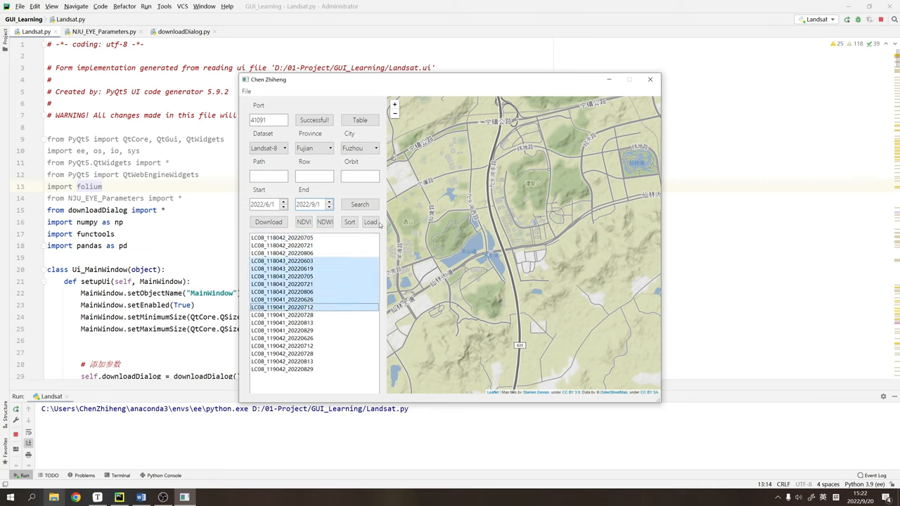
left_click(371, 222)
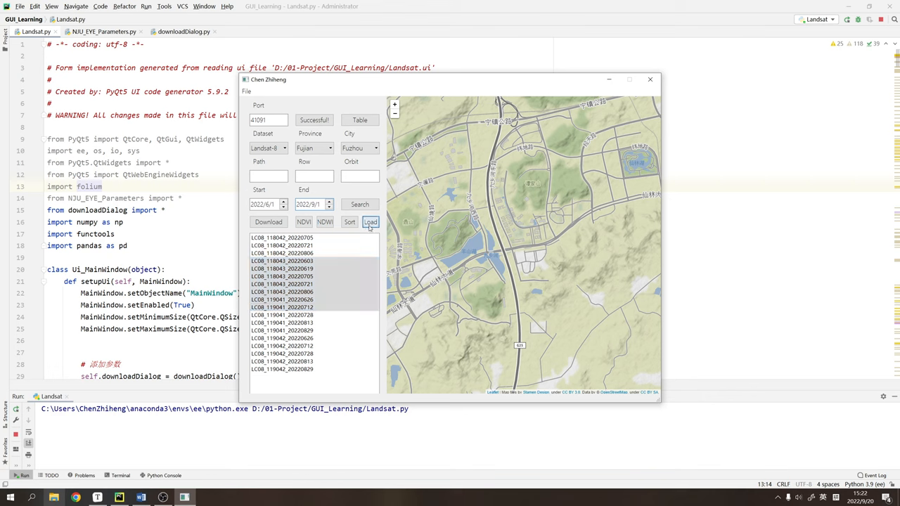
left_click(370, 222)
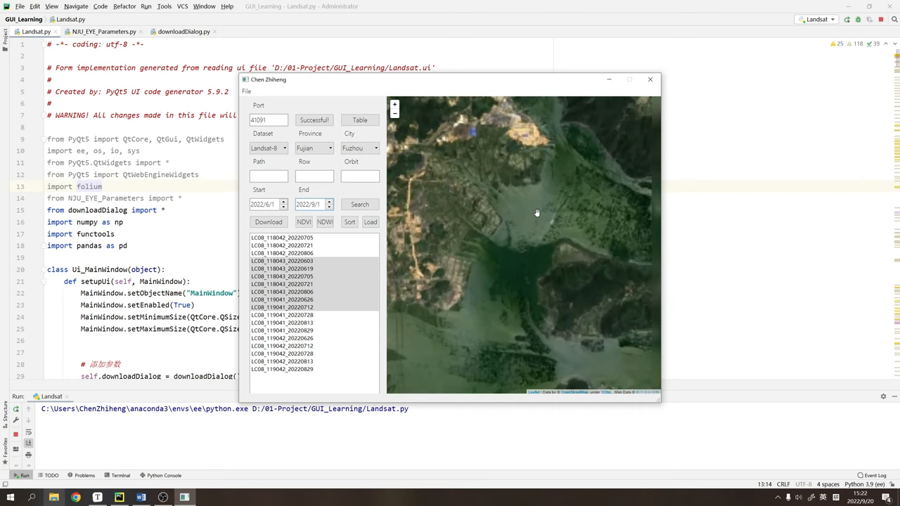
mouse_move(453, 231)
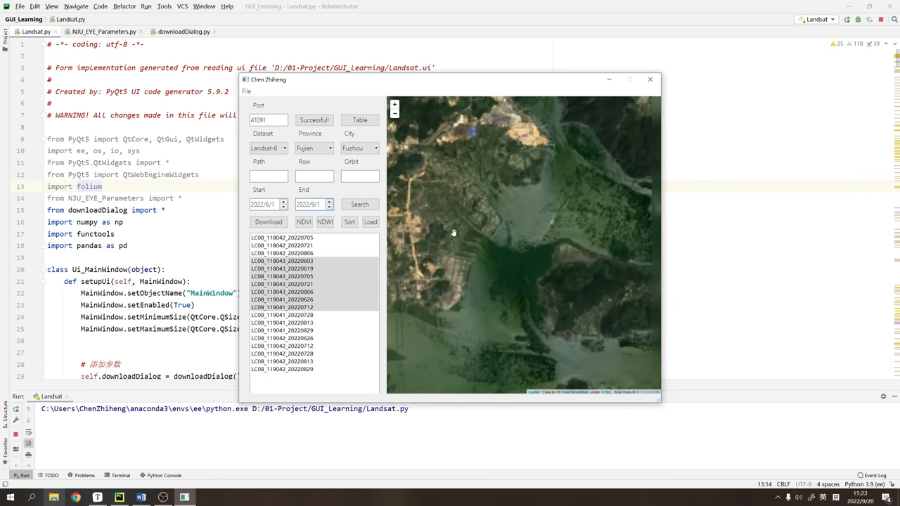
Pan the map across the rendered grayscale Landsat-8 tile over the Fuzhou coast
left_click_drag(452, 231, 520, 233)
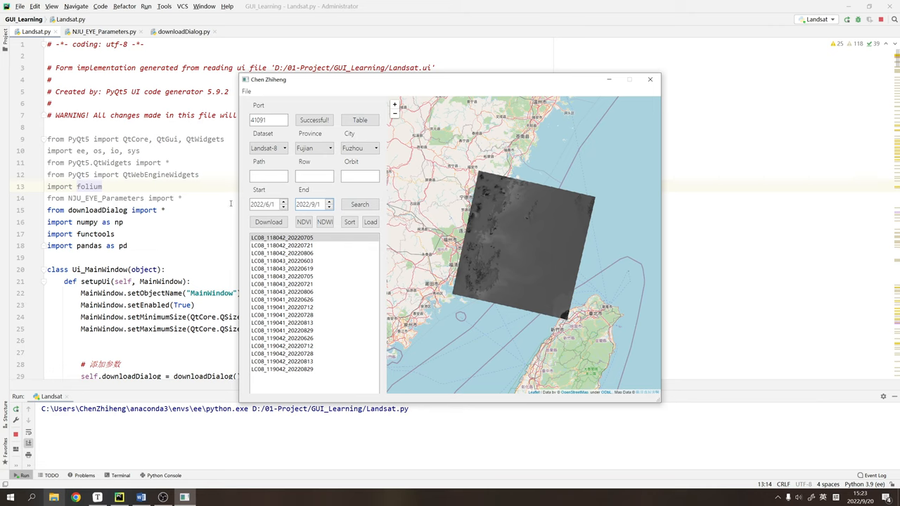
Zoom out to the full scene footprint and bring up the download Task dialog
left_click(281, 253)
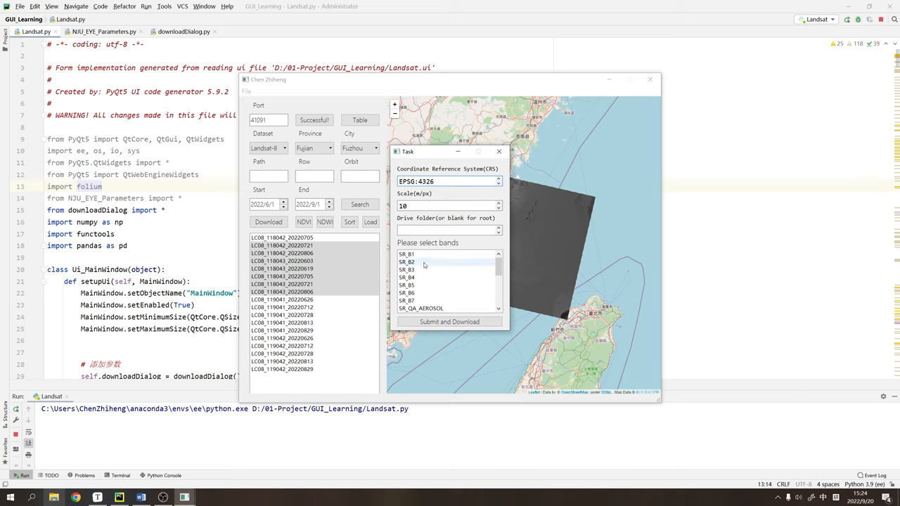
Choose band SR_B2 in the Task dialog and scroll down to the NDVI and NDWI options
left_click(420, 263)
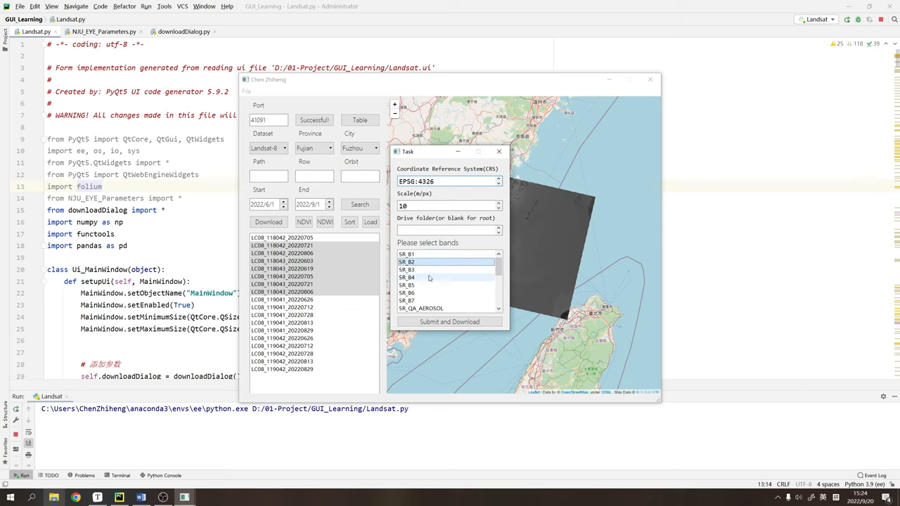
scroll("down", 3)
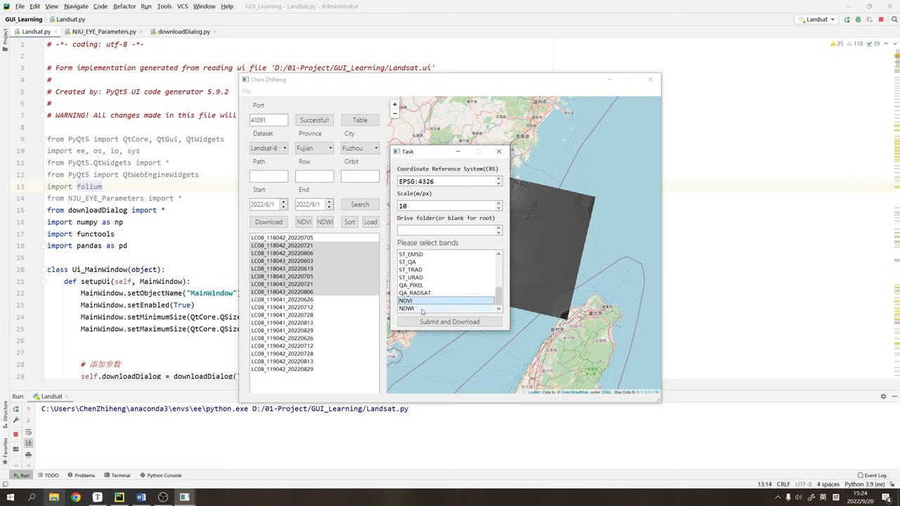